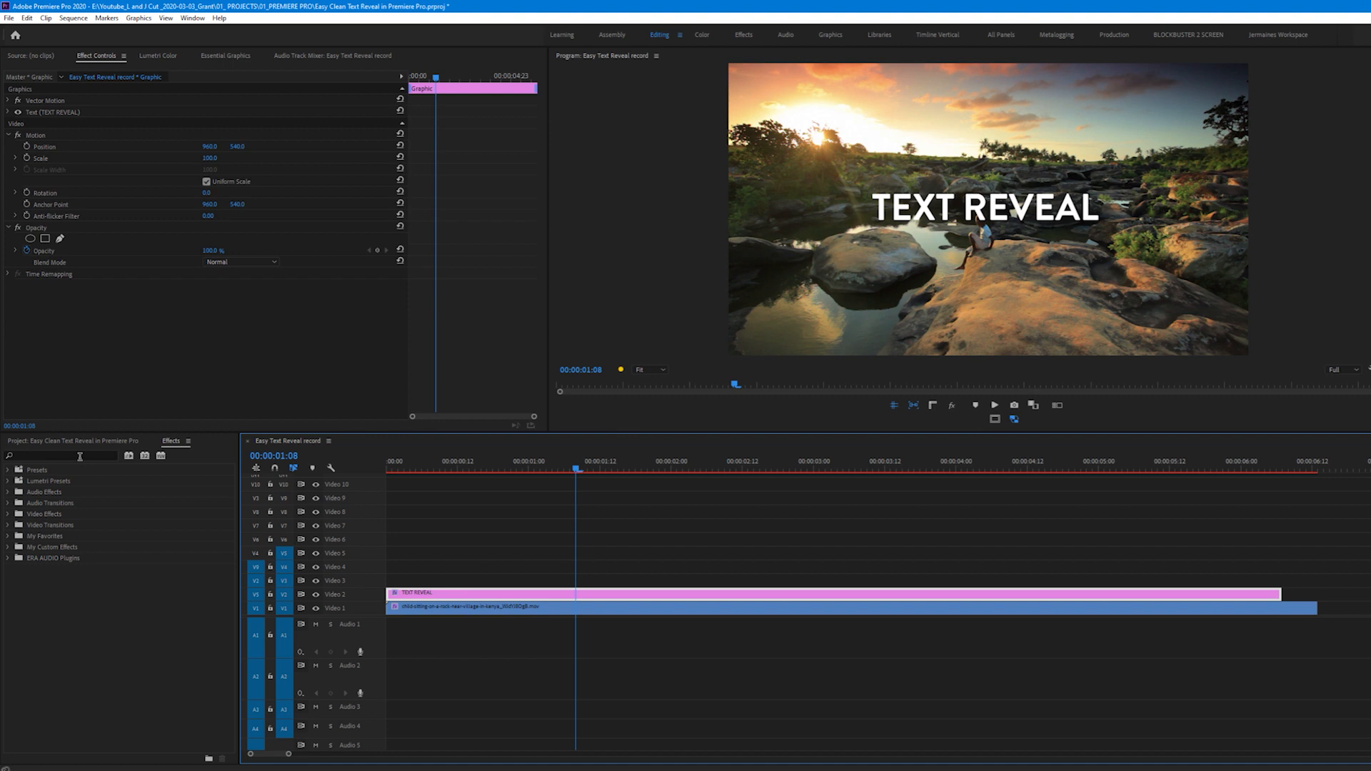
- Search the Effects panel for 'CROP' to locate the Crop effect
{"action": "type", "text": "CROP"}
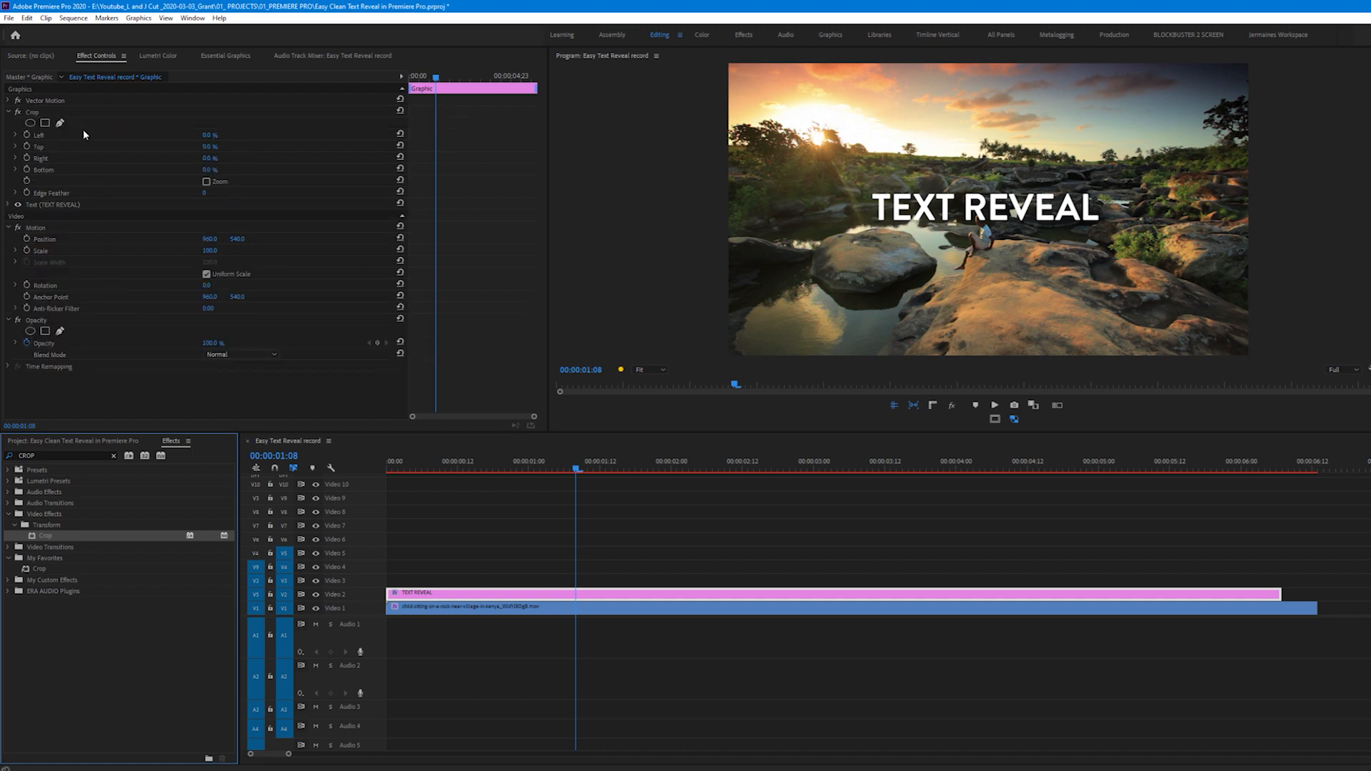
{"action": "mouse_move", "coordinate": [144, 286]}
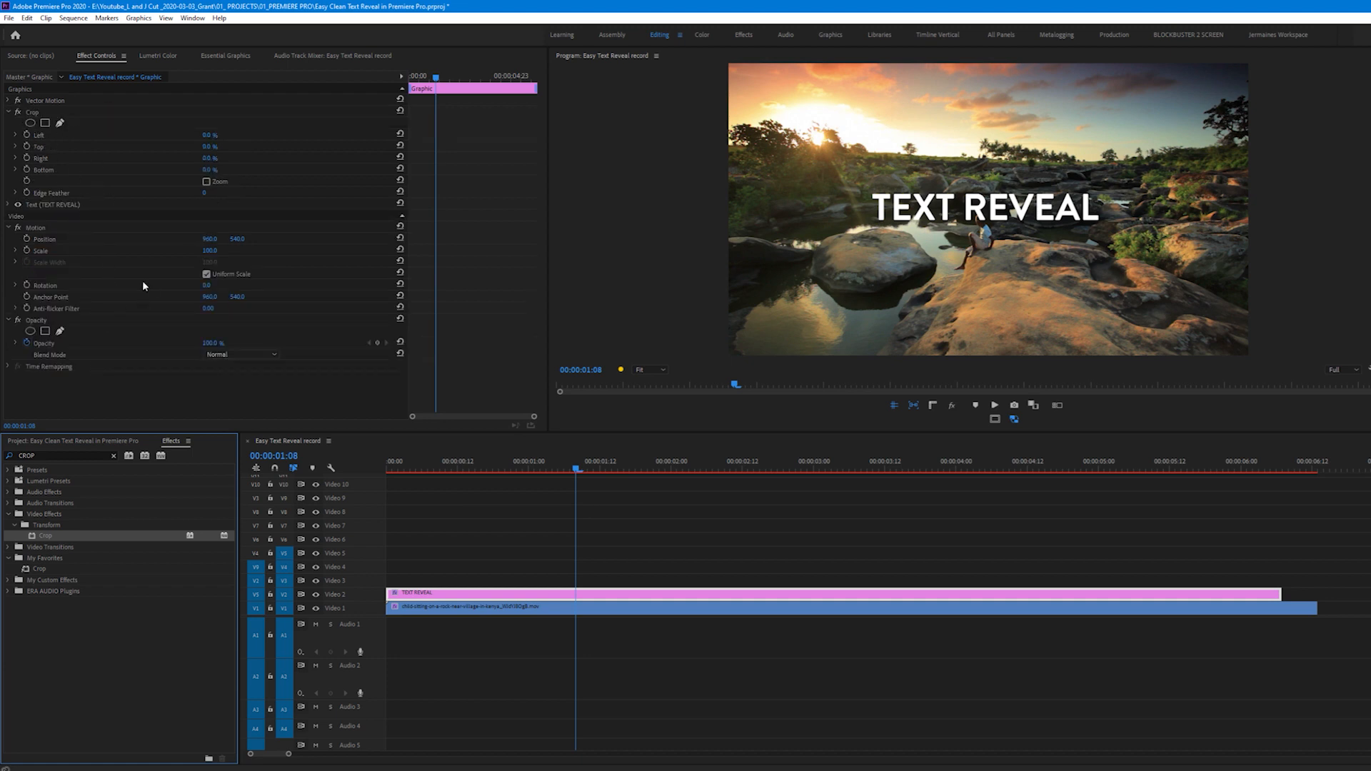
{"action": "mouse_move", "coordinate": [115, 410]}
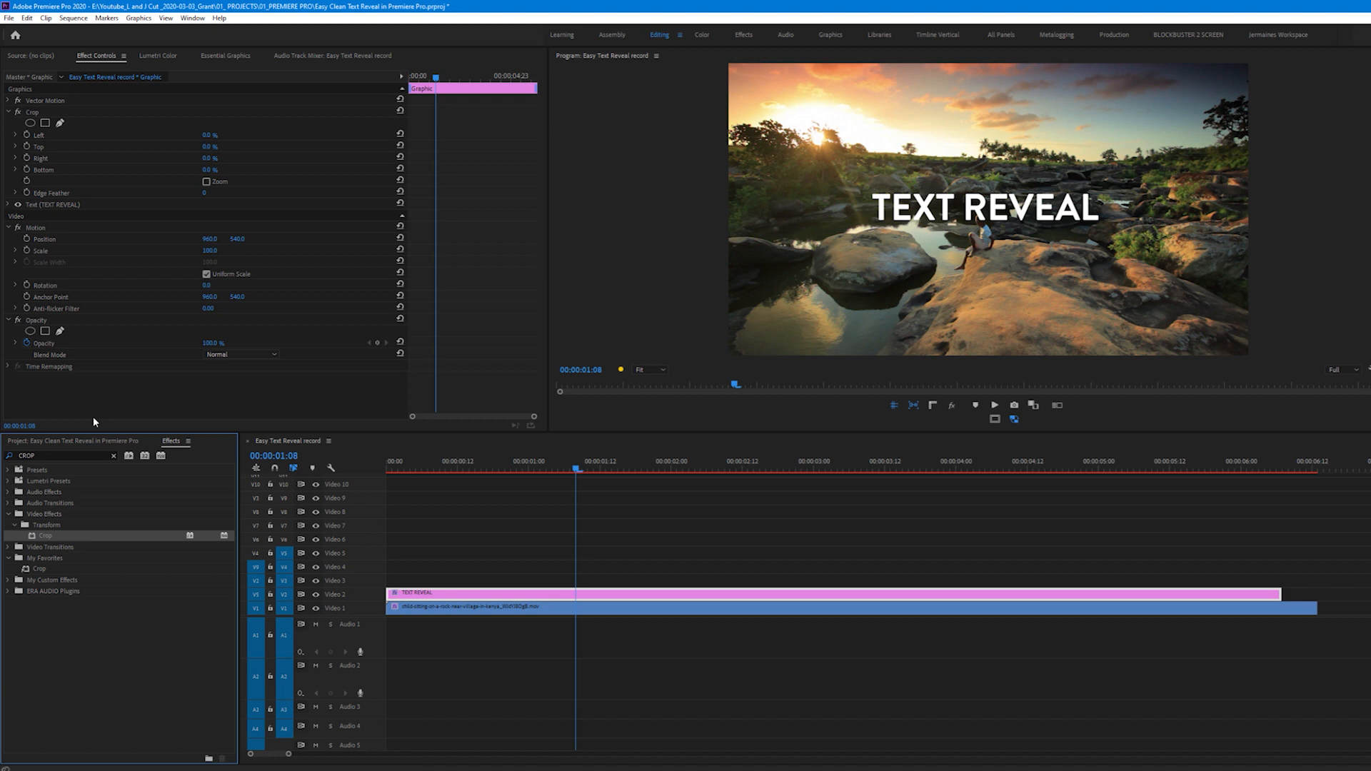
- Crop the title to about Left 27.7%, Top 42.7%, Right 27.5%, Bottom 45.2%
{"action": "left_click", "coordinate": [15, 135]}
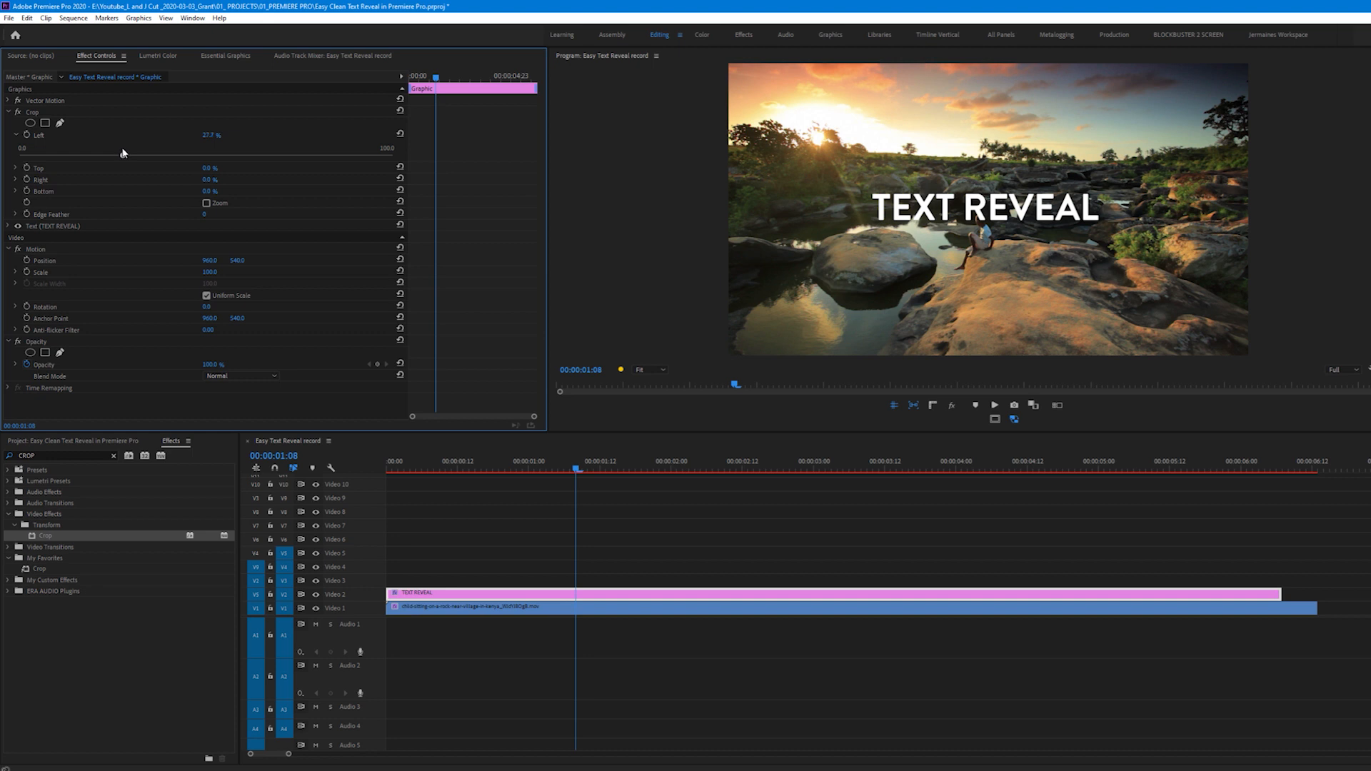
{"action": "mouse_move", "coordinate": [132, 164]}
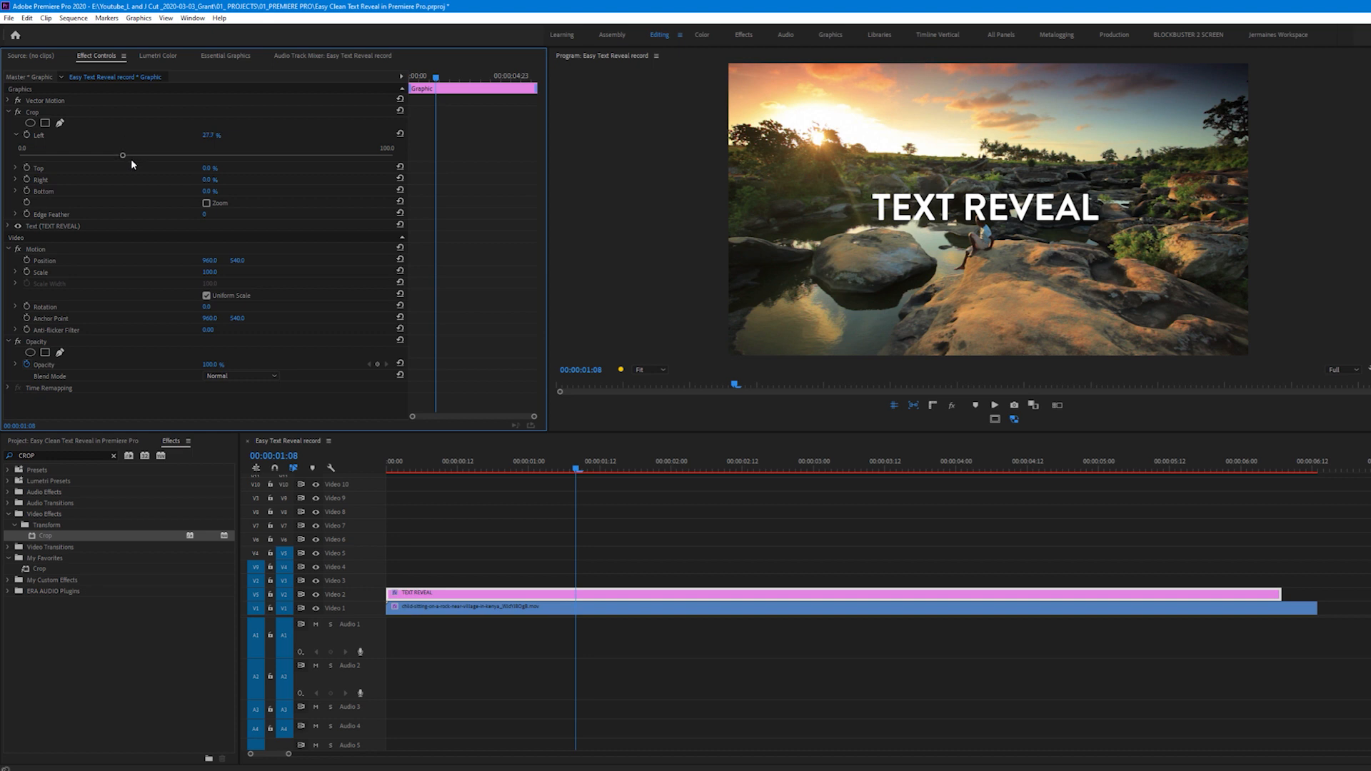
{"action": "mouse_move", "coordinate": [772, 234]}
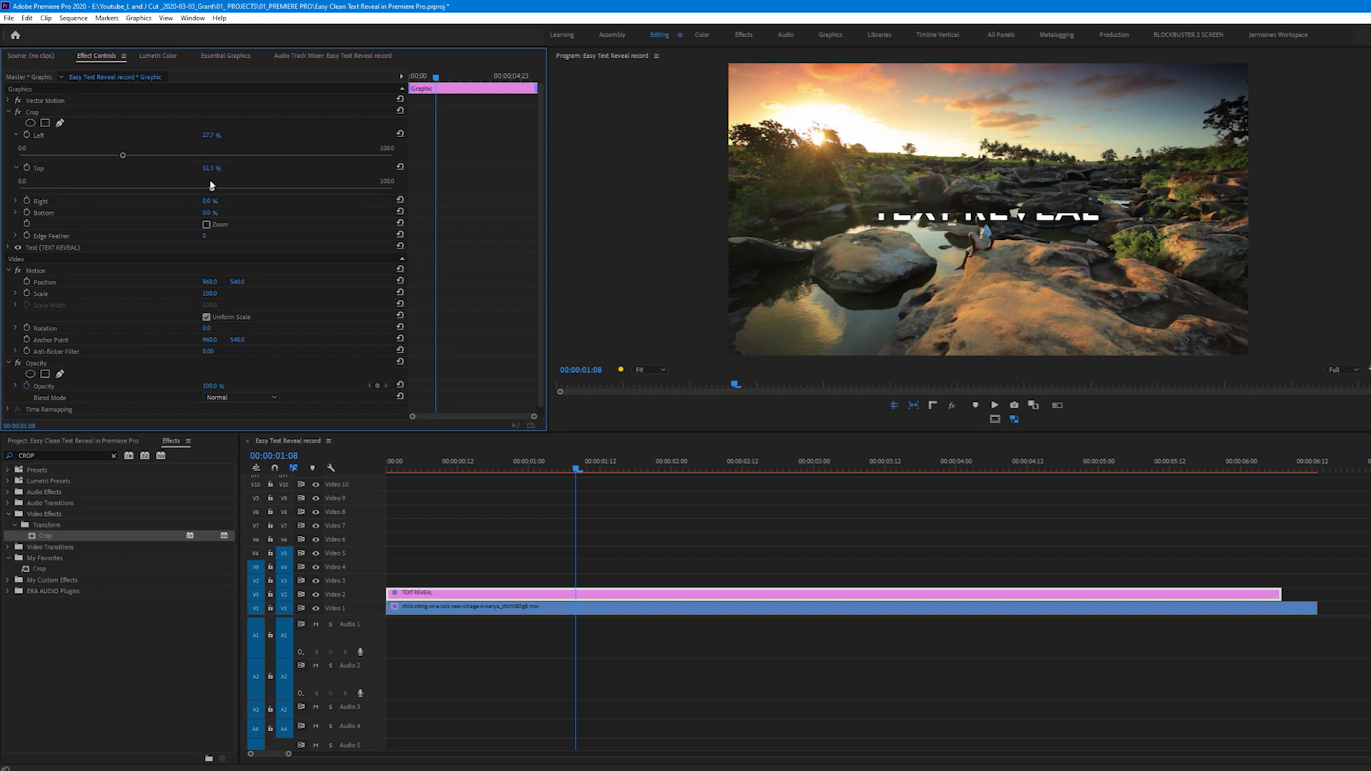
{"action": "left_click_drag", "start_coordinate": [210, 188], "coordinate": [181, 187]}
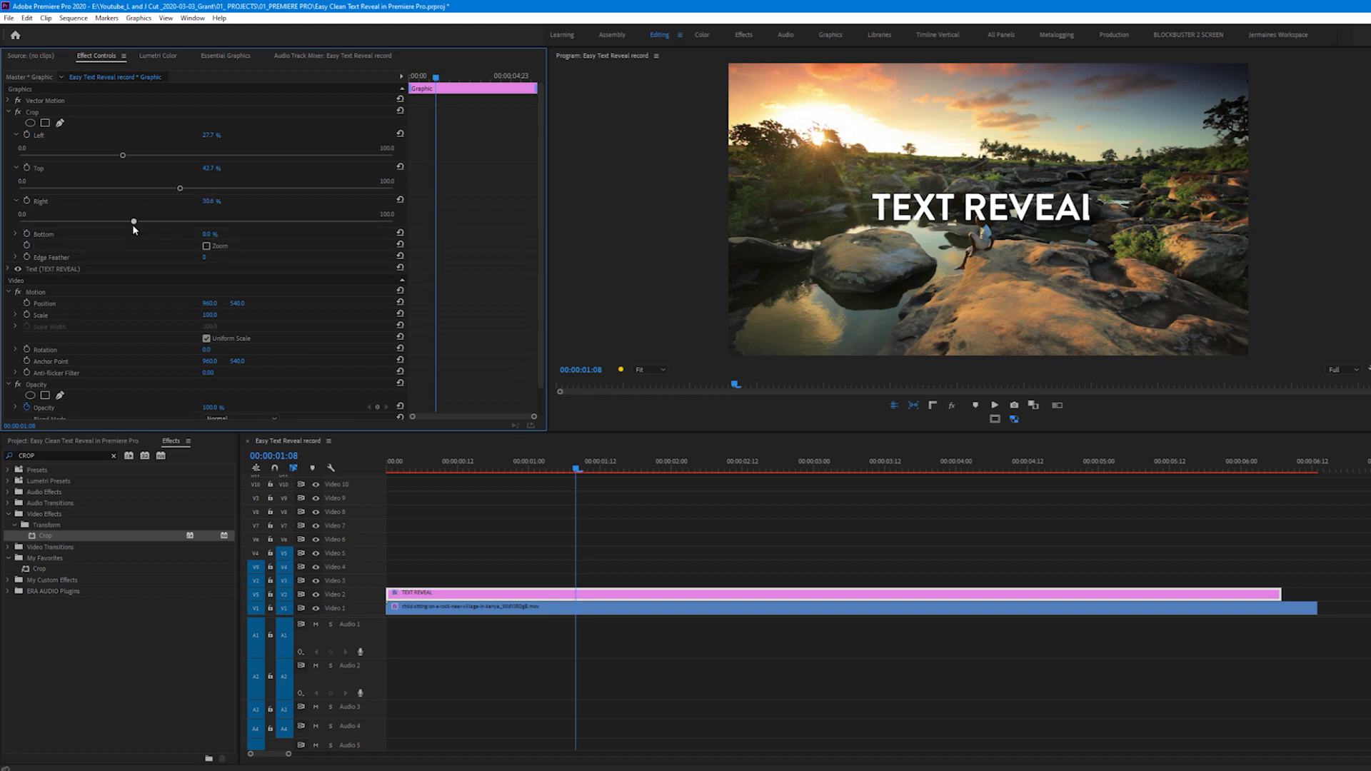
{"action": "left_click_drag", "start_coordinate": [134, 221], "coordinate": [121, 221]}
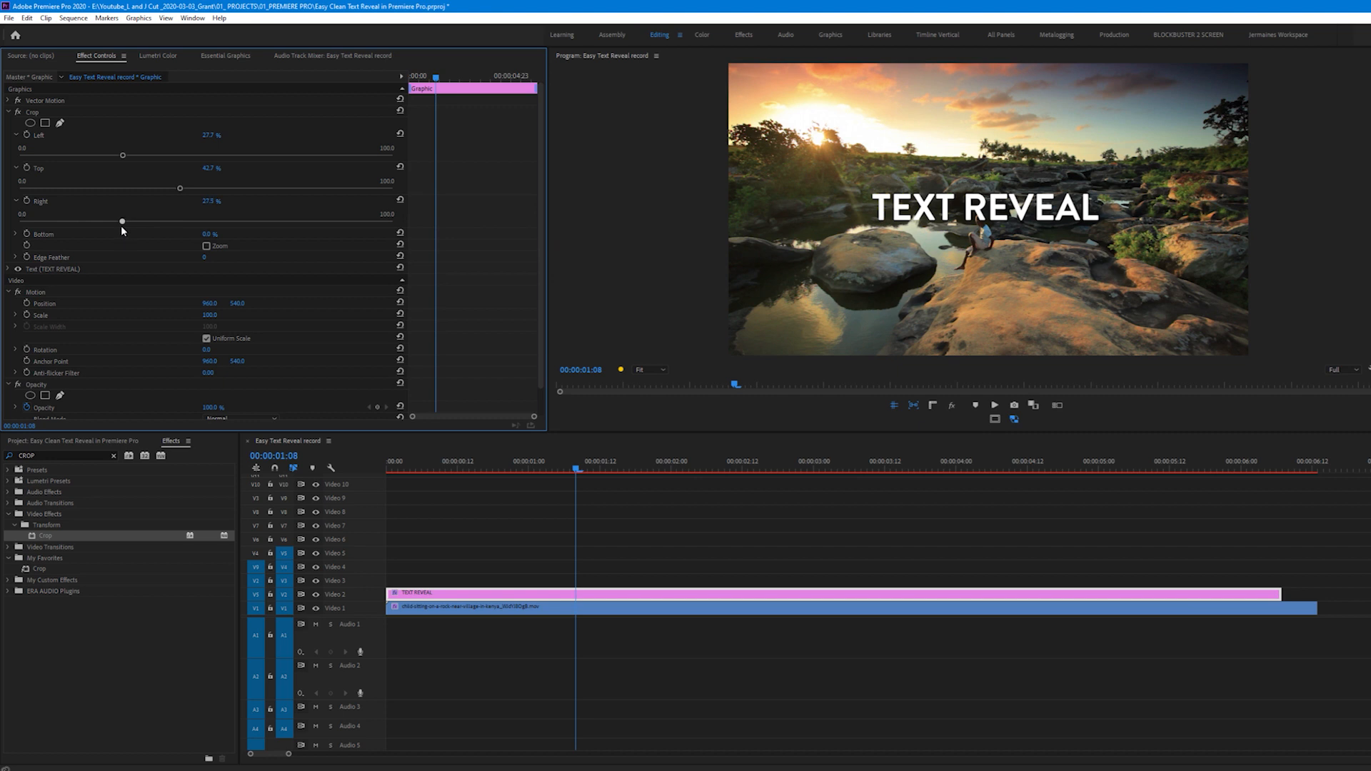
{"action": "left_click", "coordinate": [16, 234]}
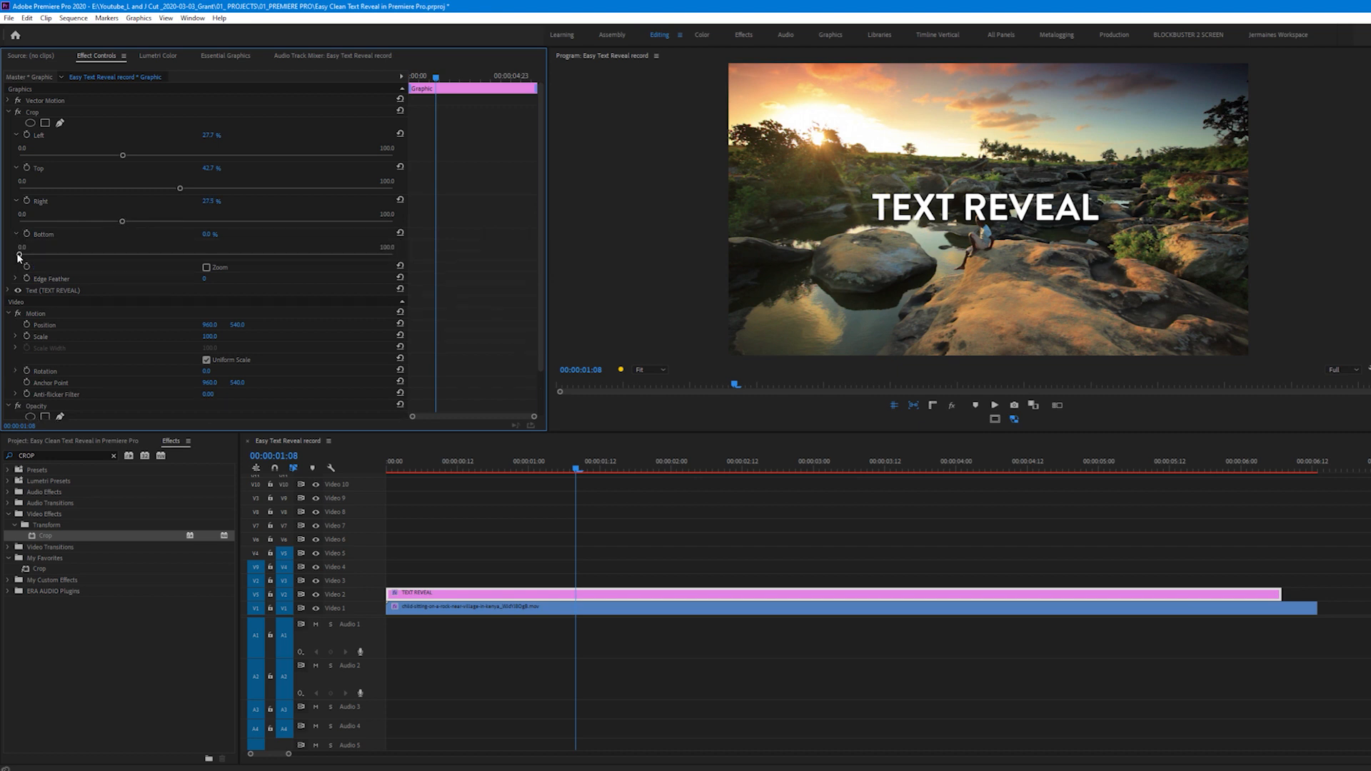
{"action": "left_click_drag", "start_coordinate": [21, 246], "coordinate": [197, 245]}
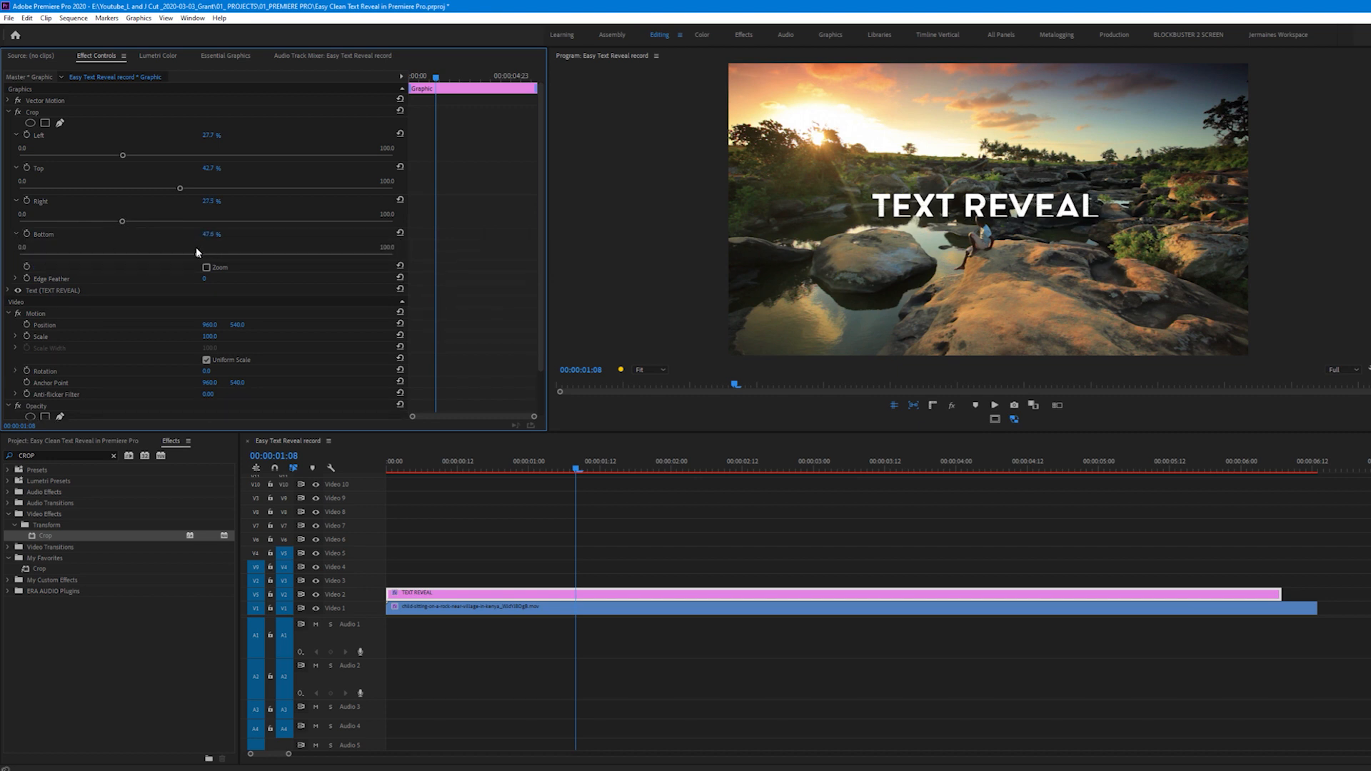
{"action": "left_click_drag", "start_coordinate": [192, 246], "coordinate": [179, 247]}
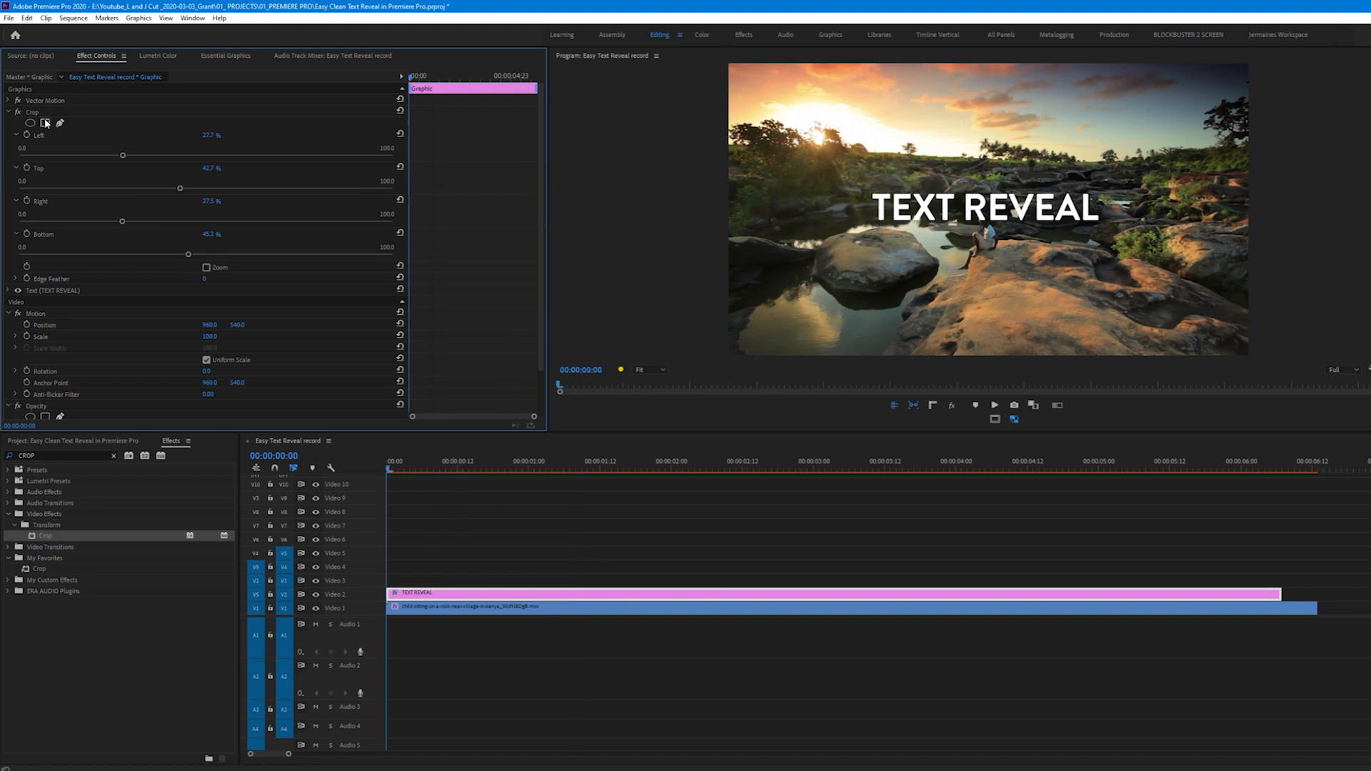
- Expand the title's transform properties and start Position keyframing at frame 9
{"action": "left_click", "coordinate": [7, 112]}
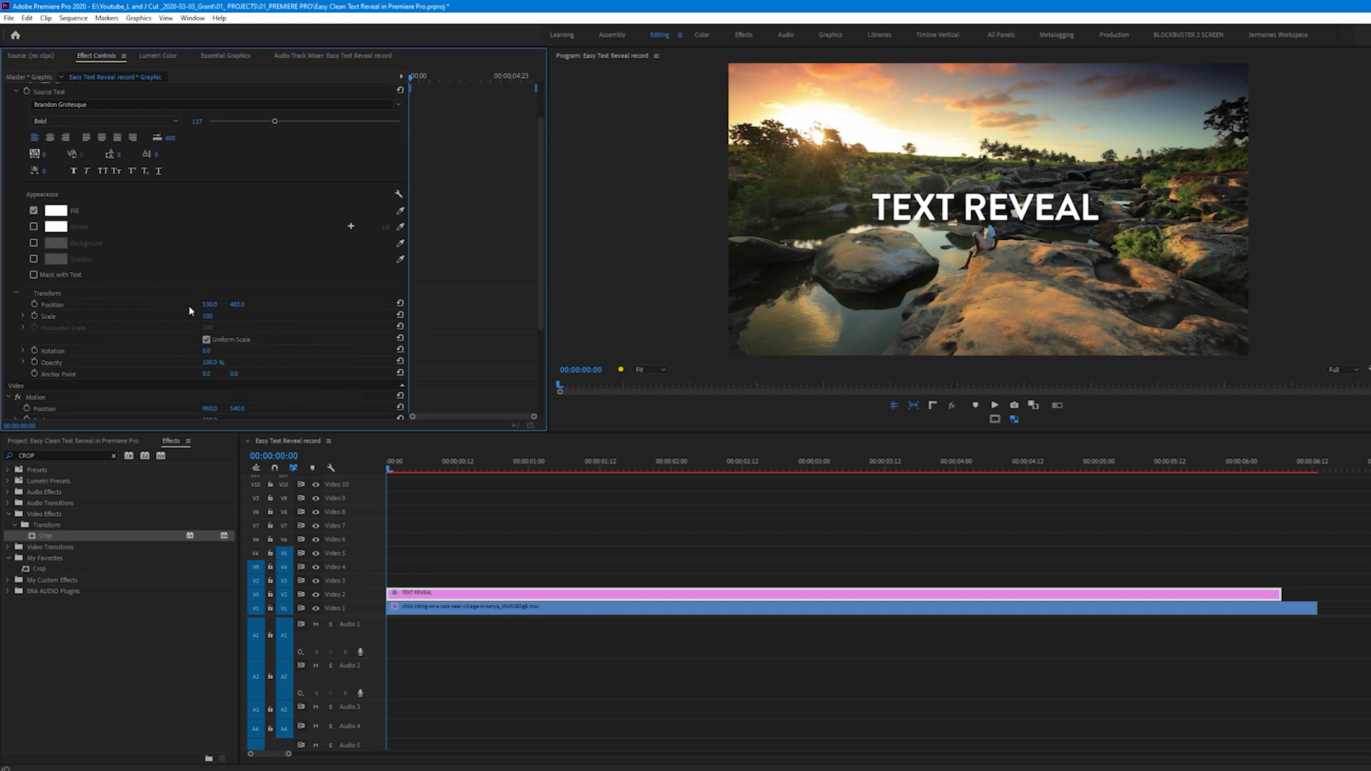
{"action": "mouse_move", "coordinate": [48, 304]}
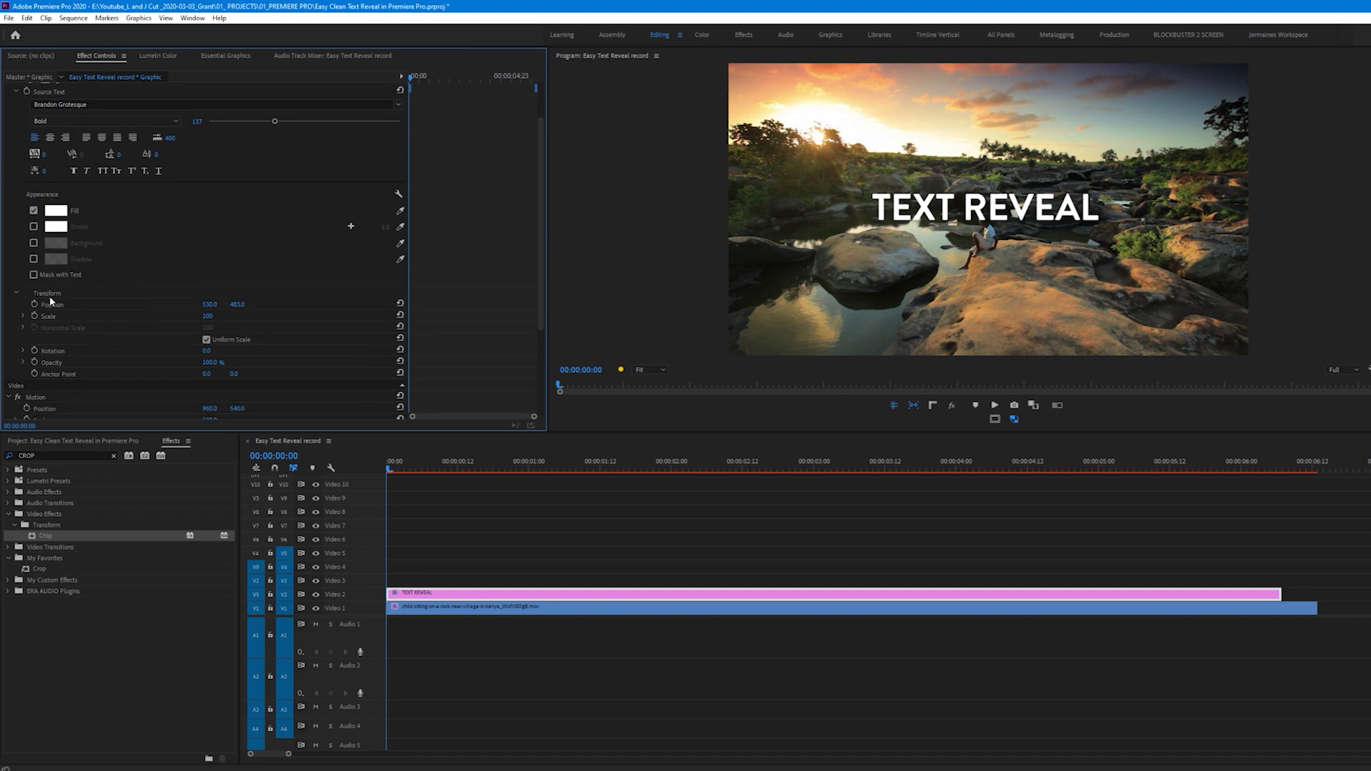
{"action": "left_click", "coordinate": [416, 492]}
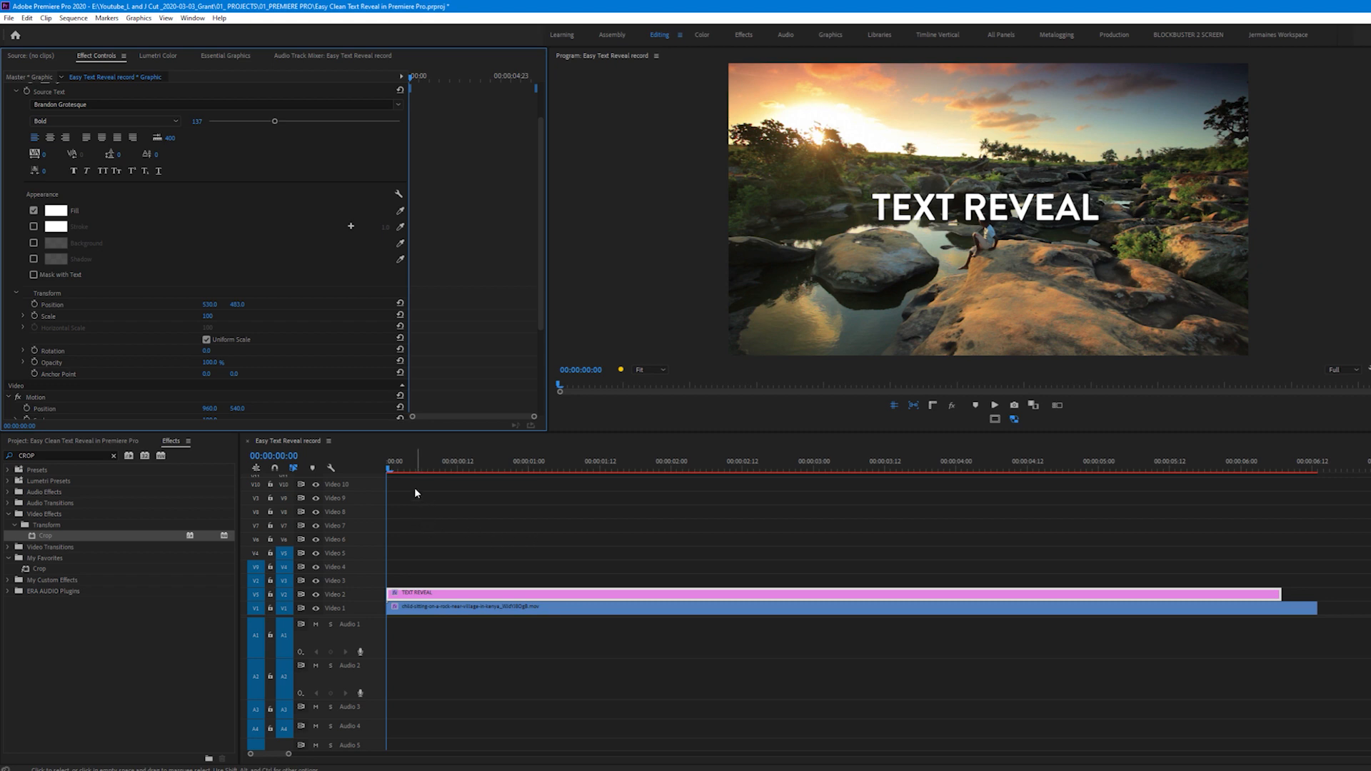
{"action": "left_click", "coordinate": [433, 461]}
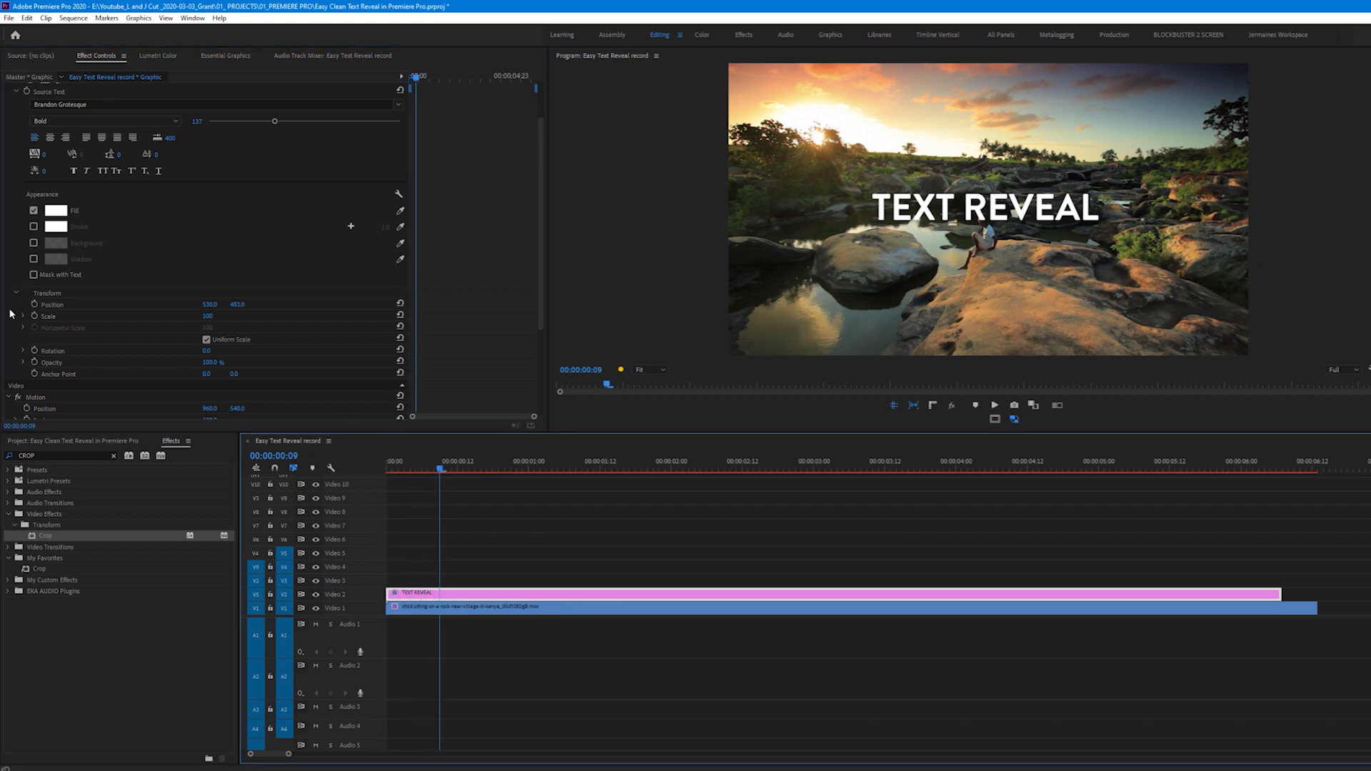
{"action": "left_click", "coordinate": [52, 304]}
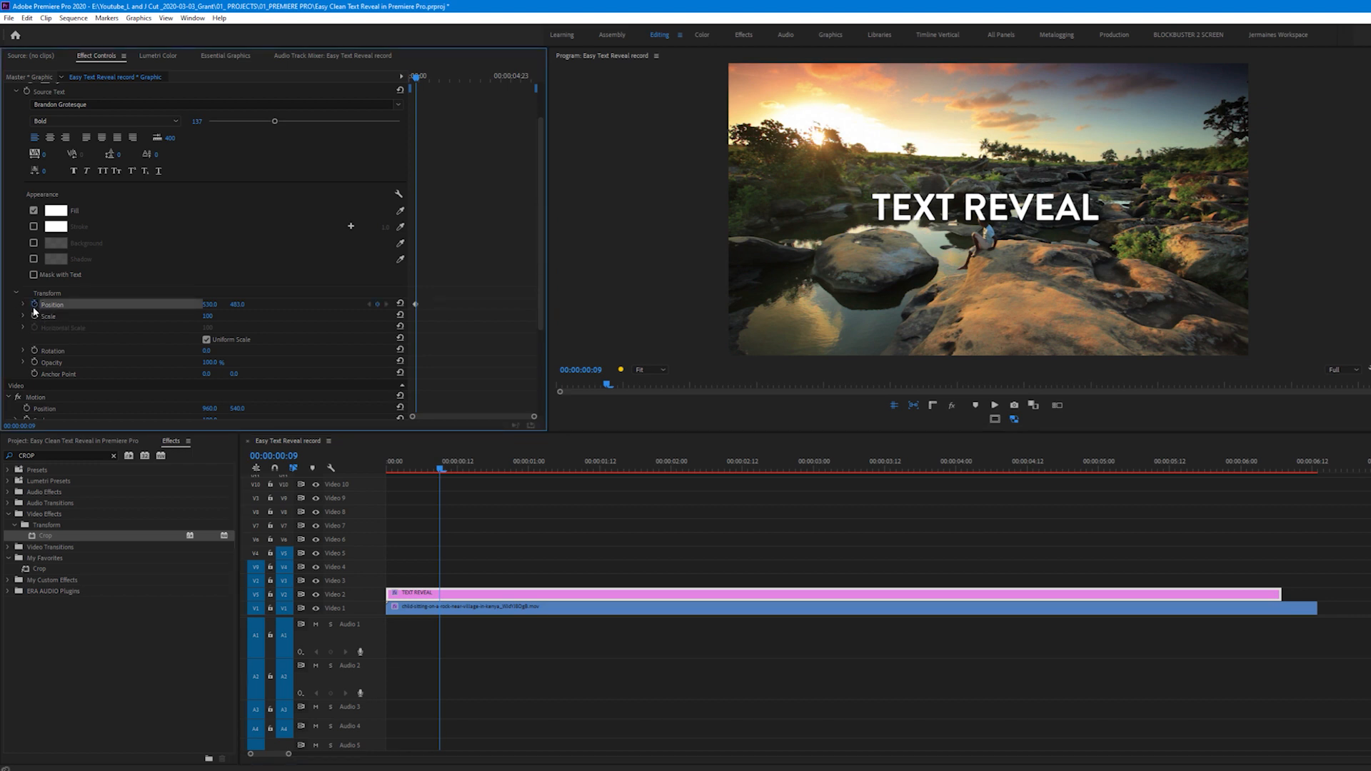
- At the first frame, set the title's X position to about -266, hidden left
{"action": "left_click", "coordinate": [392, 469]}
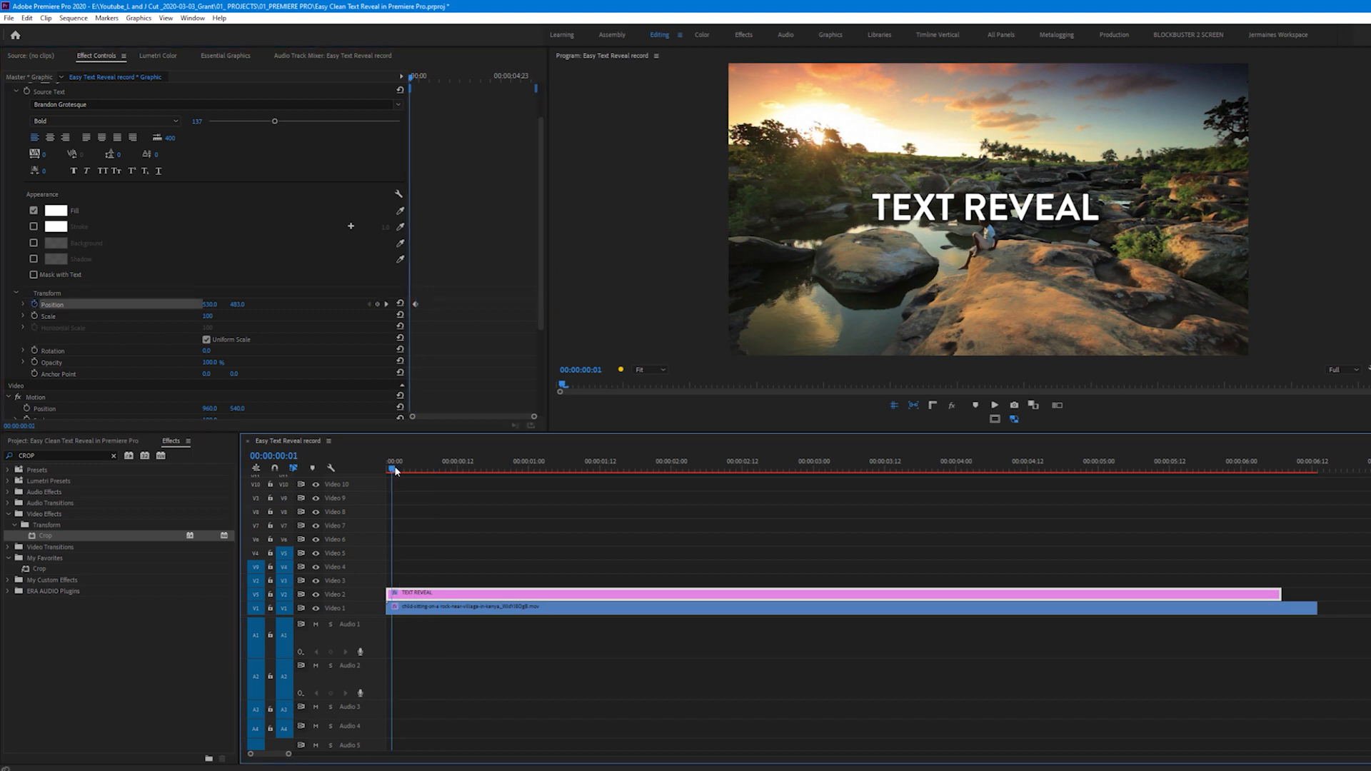
{"action": "left_click", "coordinate": [390, 470]}
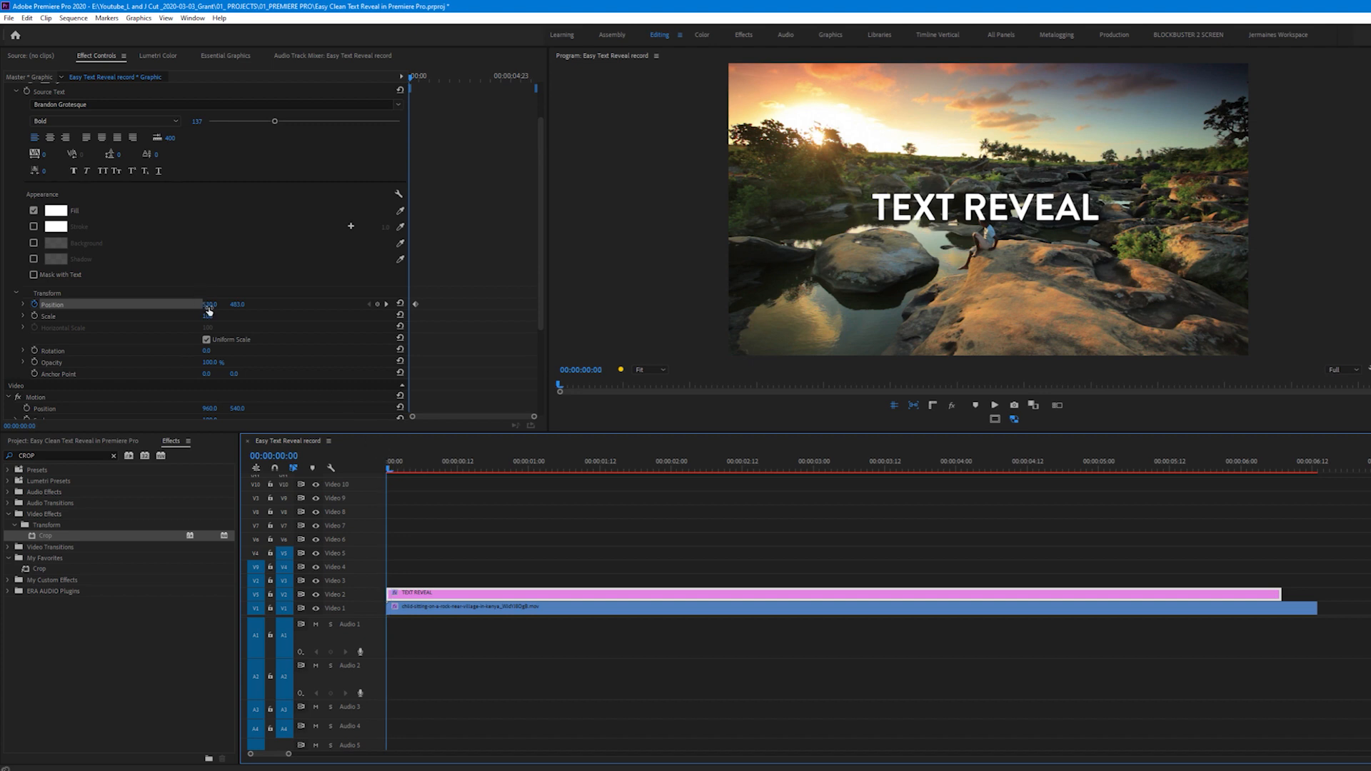
{"action": "left_click_drag", "start_coordinate": [210, 304], "coordinate": [202, 304]}
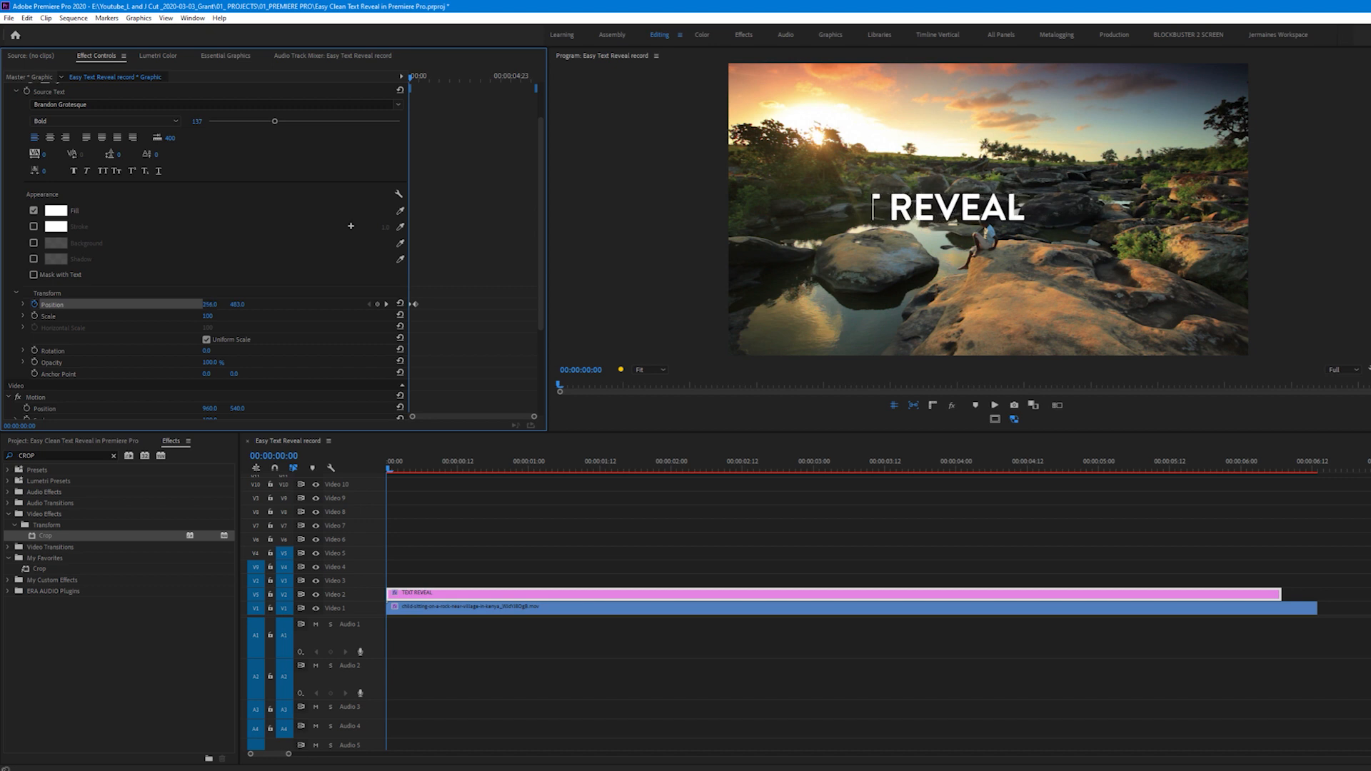
{"action": "left_click_drag", "start_coordinate": [210, 304], "coordinate": [135, 303]}
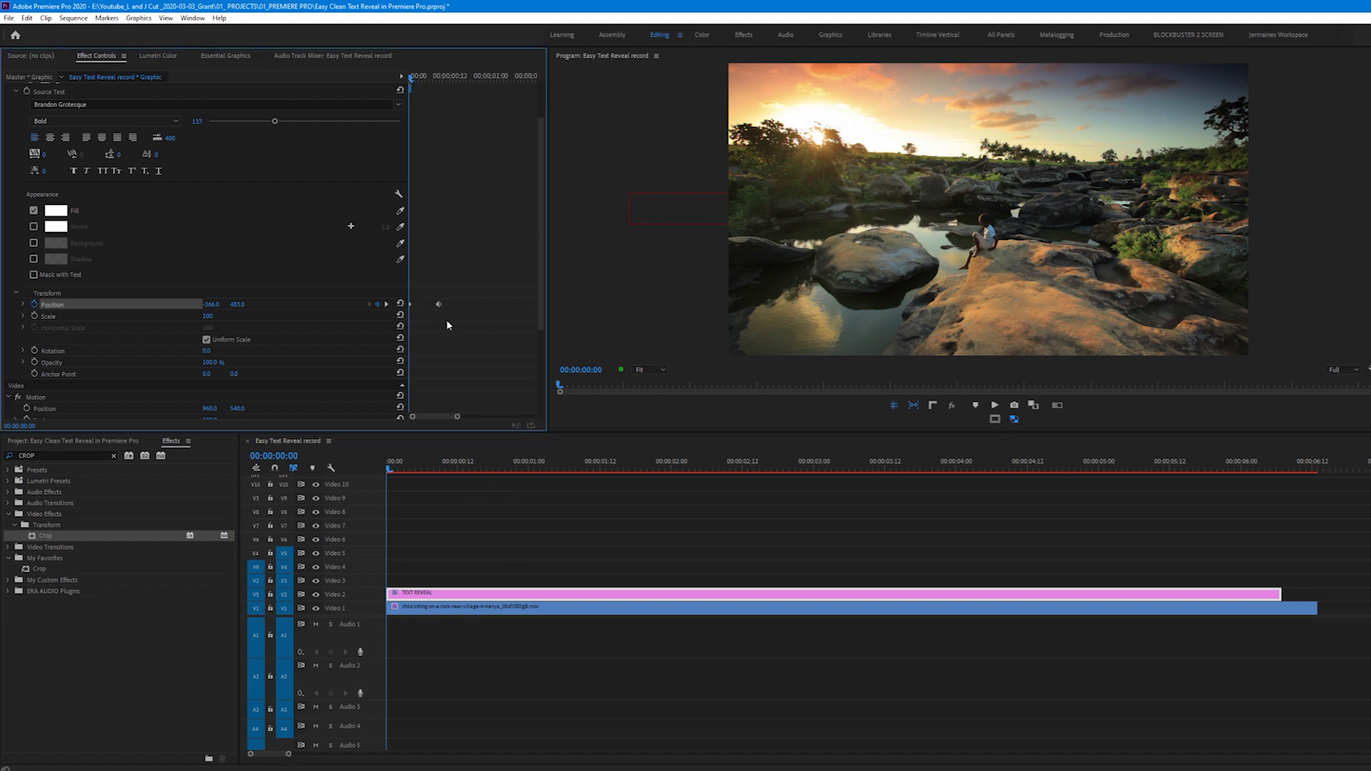
- Give the Position keyframes Bezier interpolation, show the velocity graph, and preview the slide-in
{"action": "right_click", "coordinate": [445, 308]}
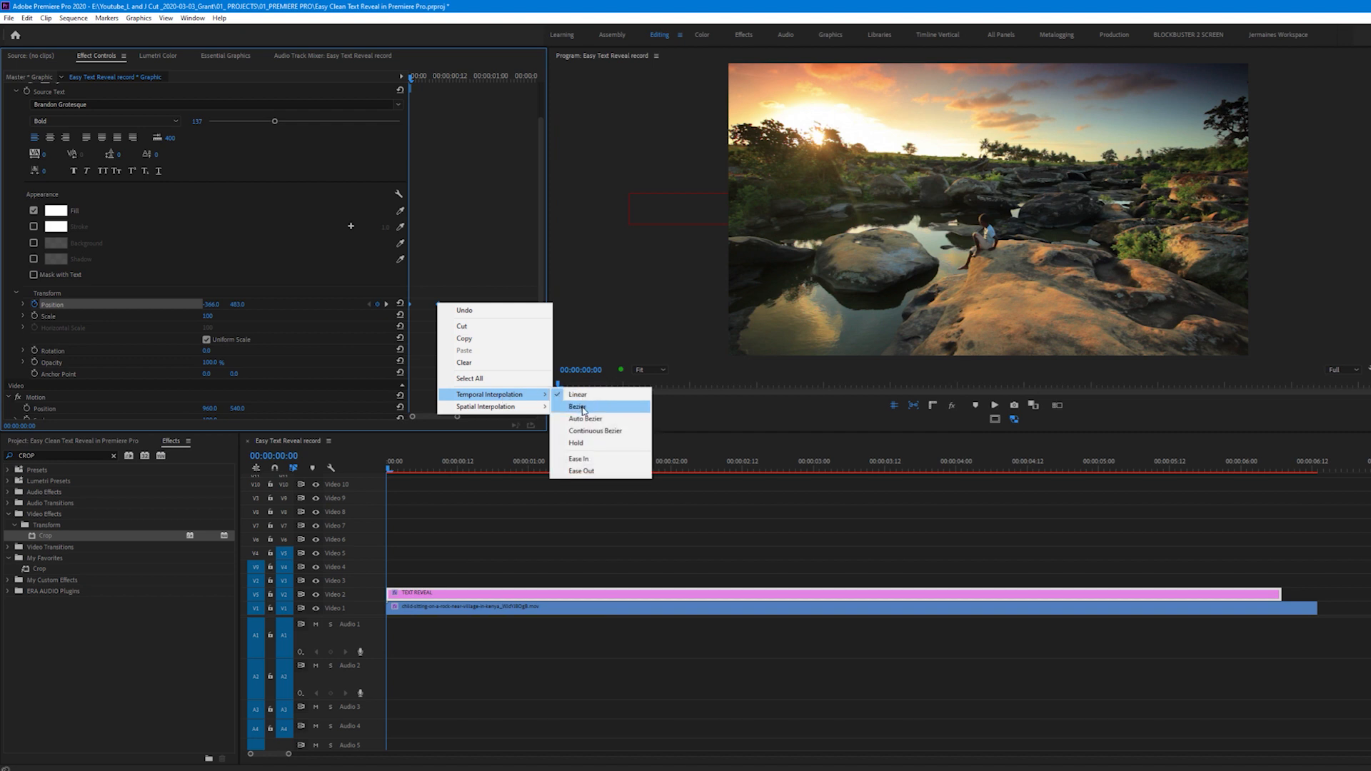
{"action": "left_click", "coordinate": [580, 408]}
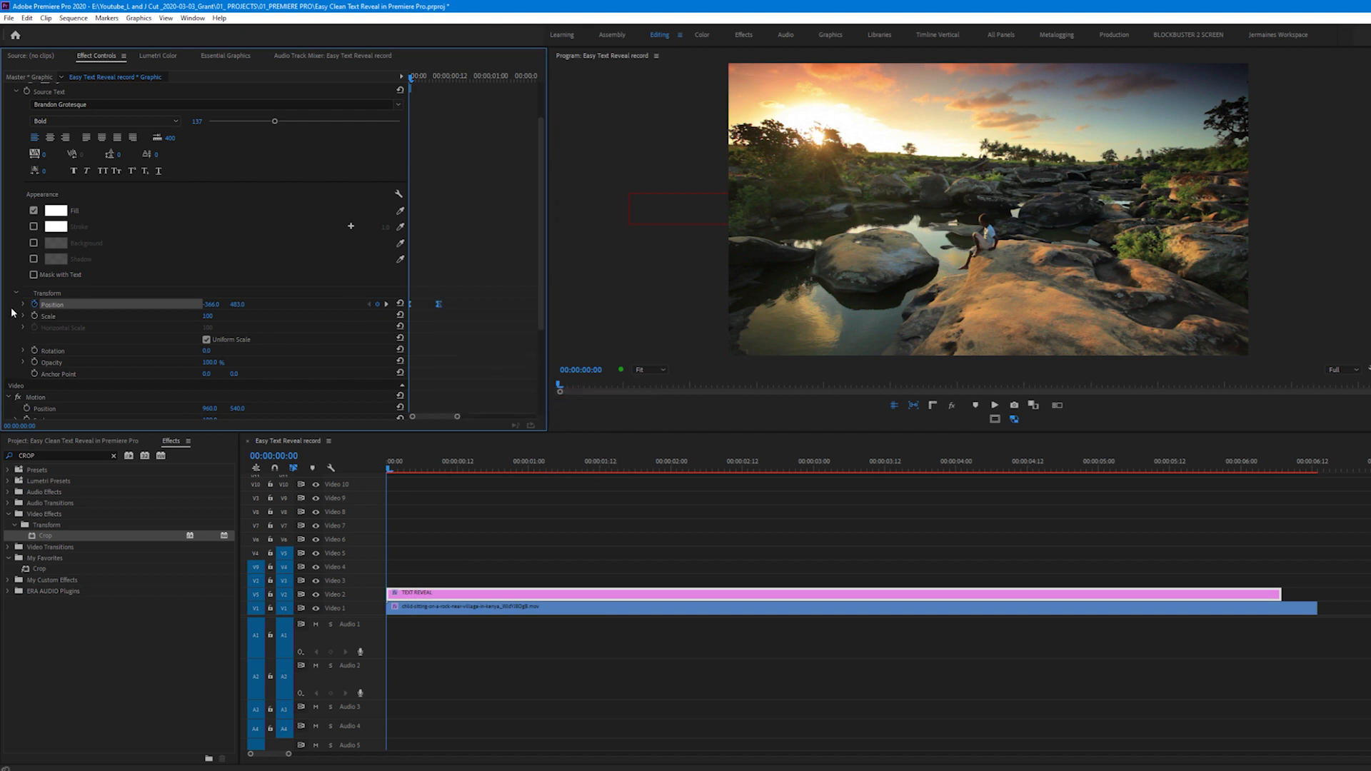
{"action": "left_click", "coordinate": [23, 304]}
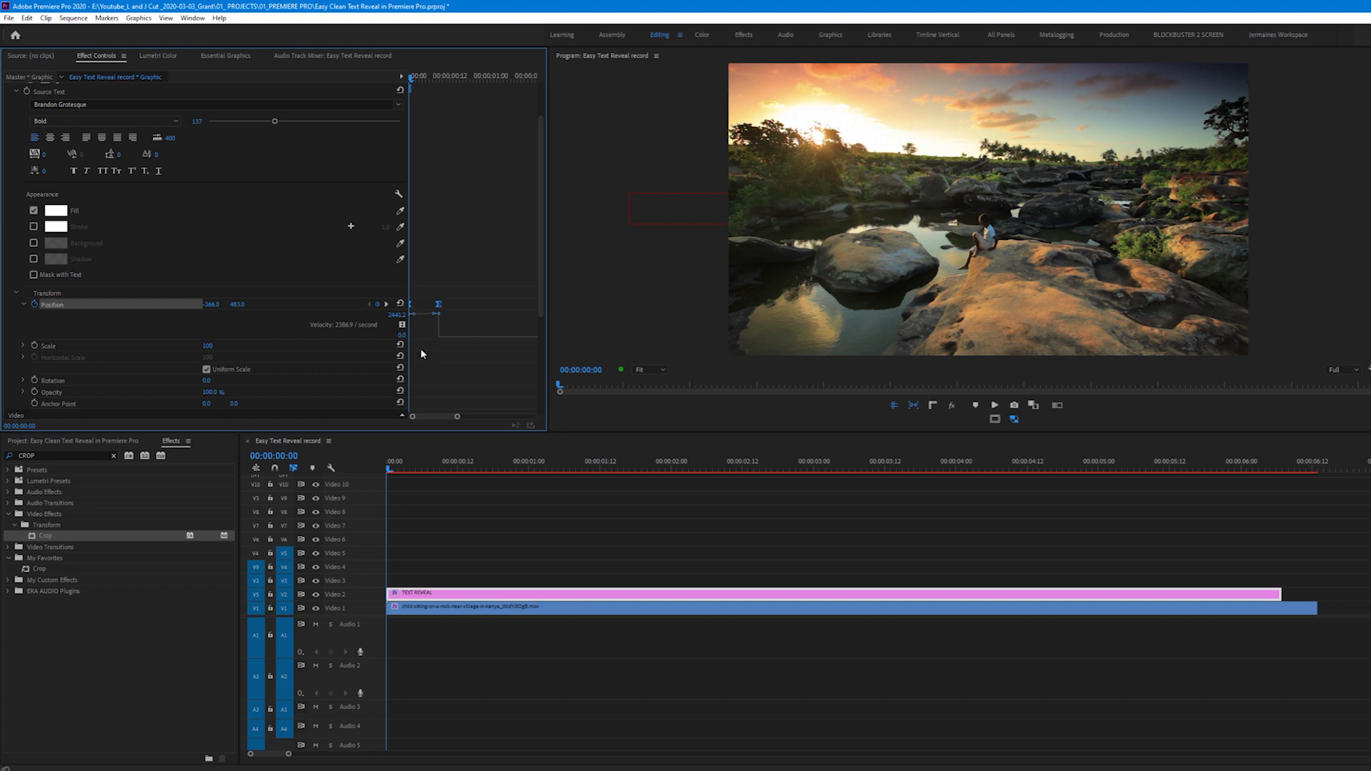
{"action": "mouse_move", "coordinate": [436, 319]}
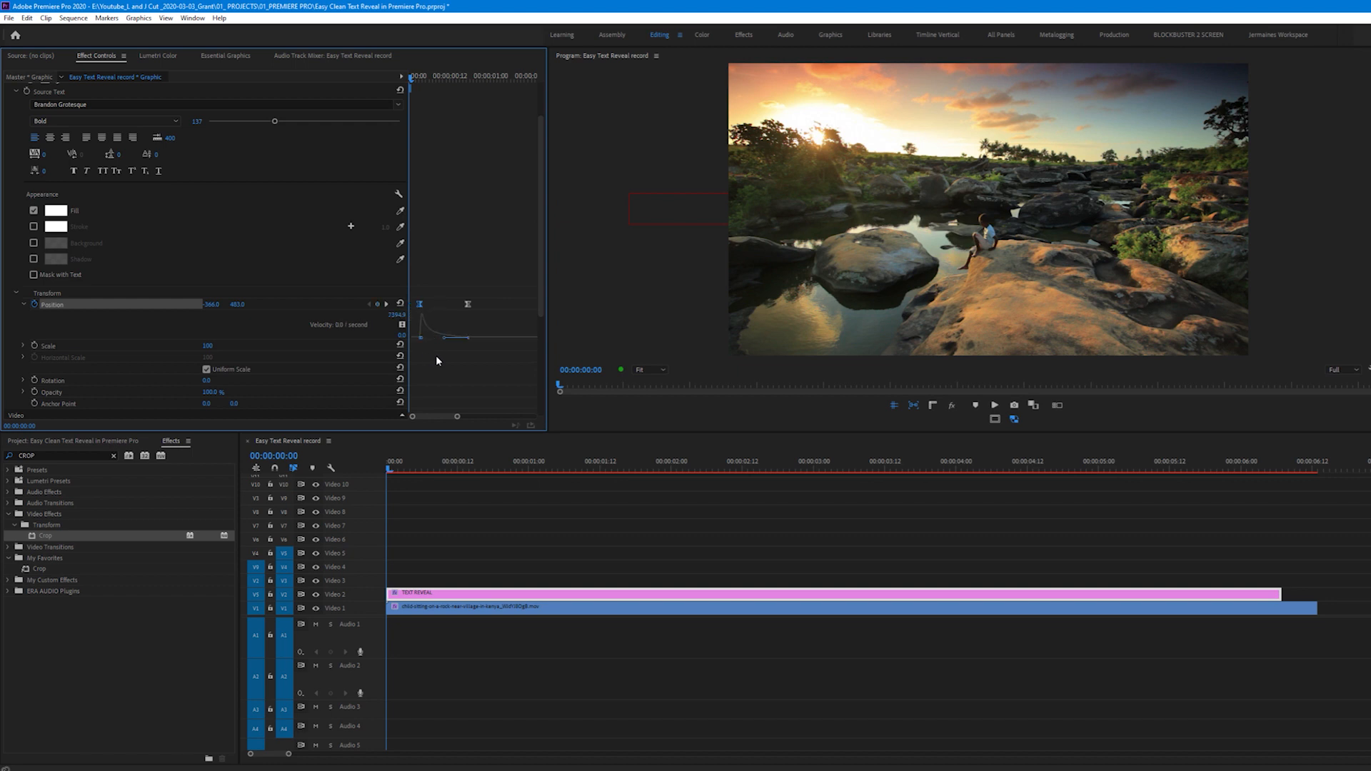
{"action": "mouse_move", "coordinate": [392, 444]}
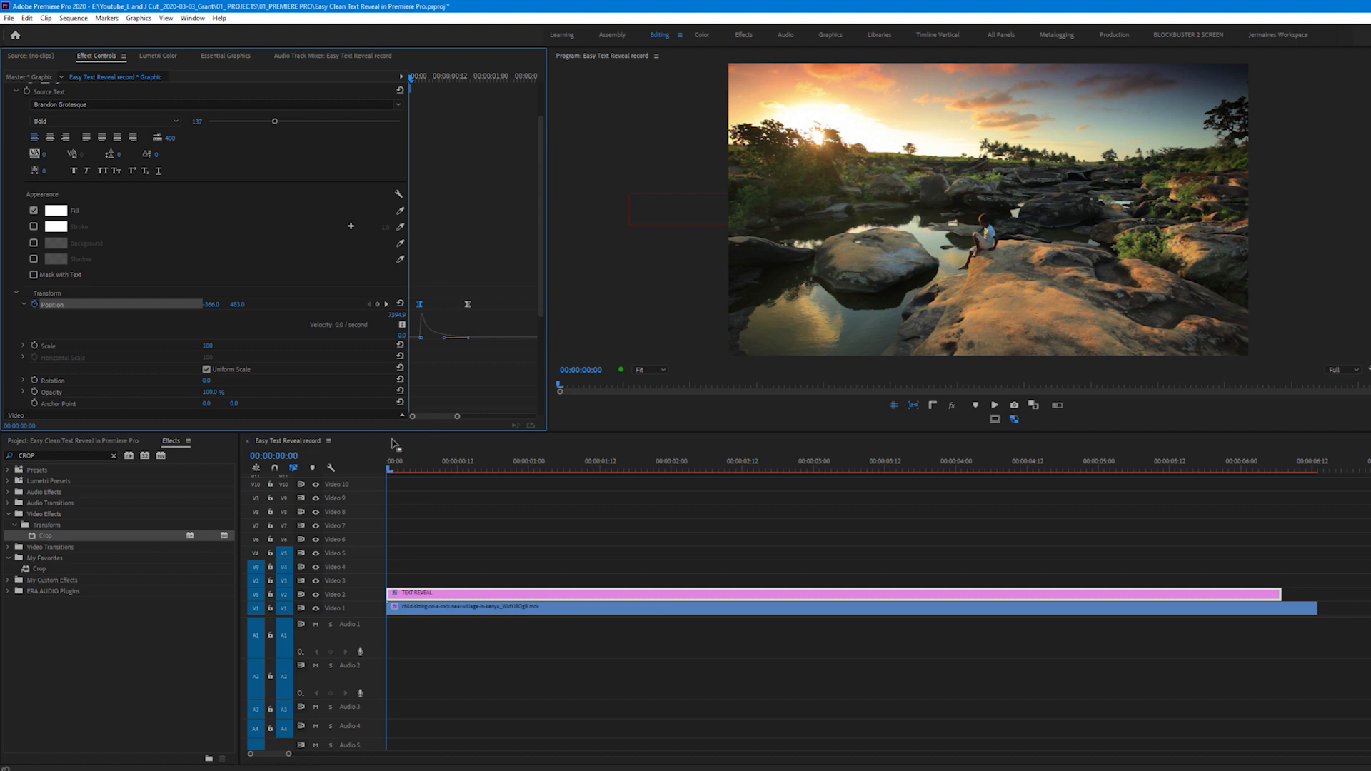
{"action": "mouse_move", "coordinate": [428, 518]}
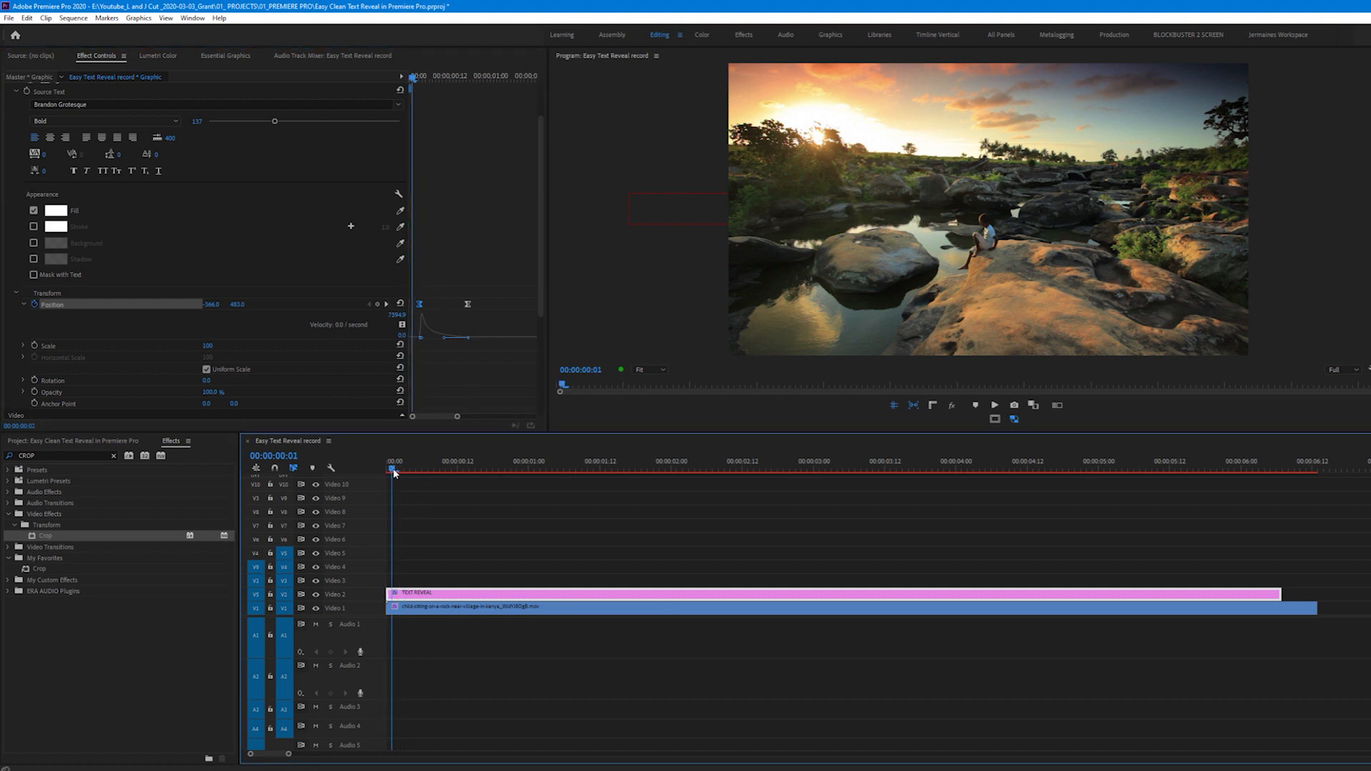
{"action": "left_click", "coordinate": [512, 461]}
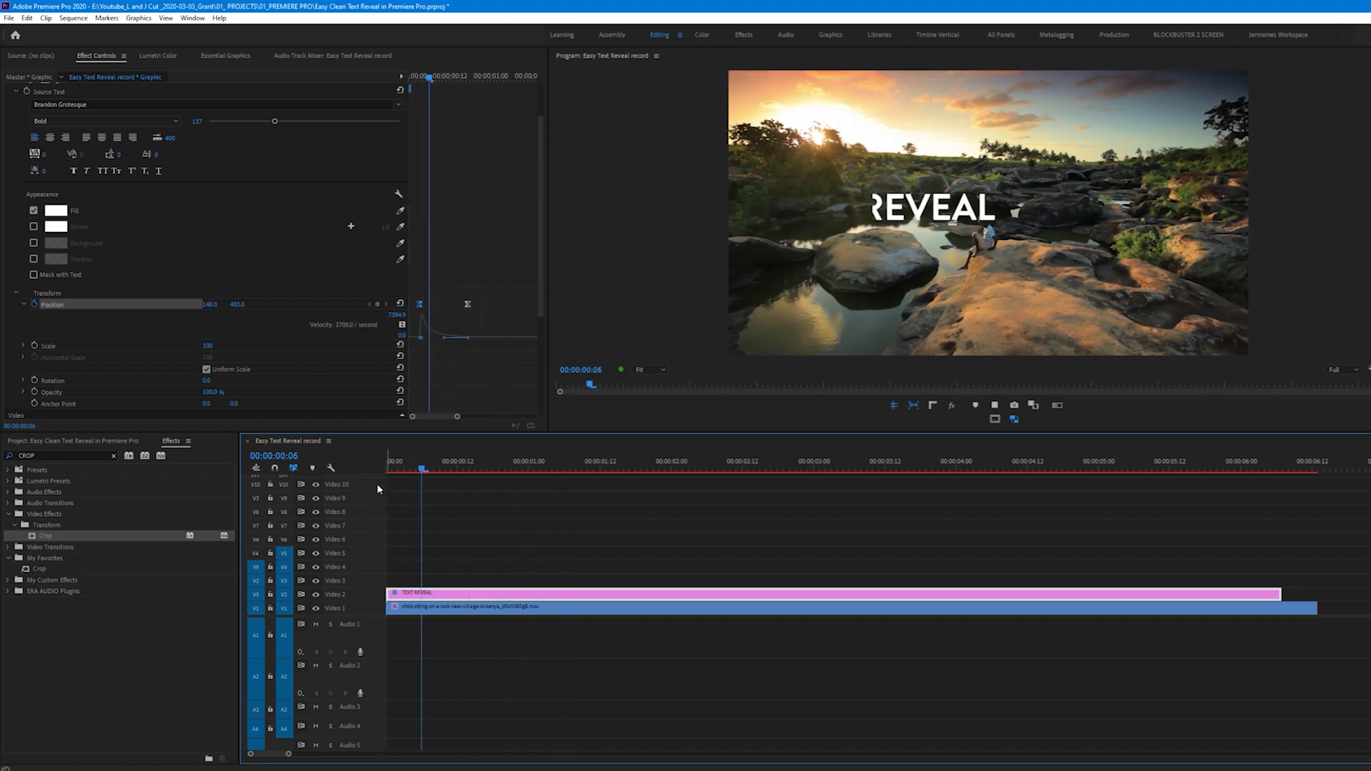
- Scrub later in the clip to check the centred and exited title positions
{"action": "left_click", "coordinate": [393, 470]}
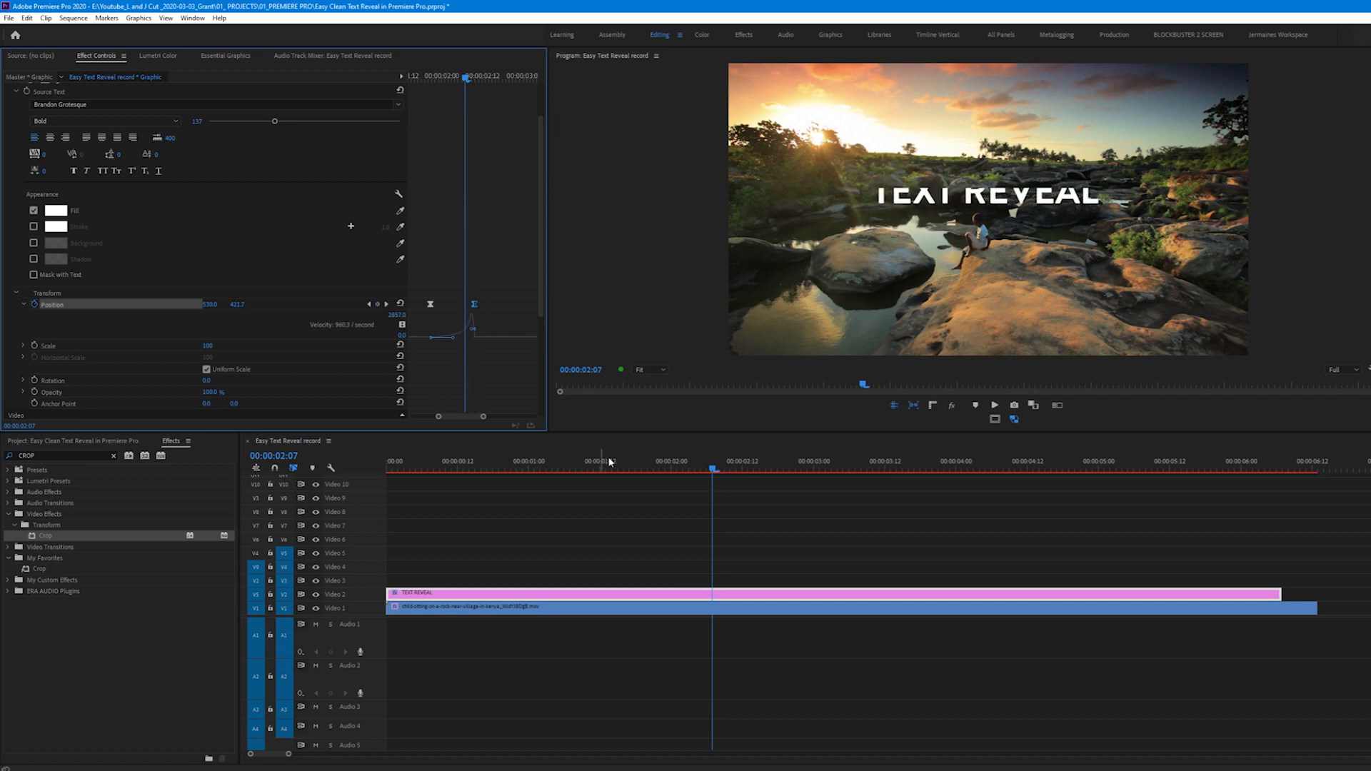
{"action": "left_click", "coordinate": [649, 460]}
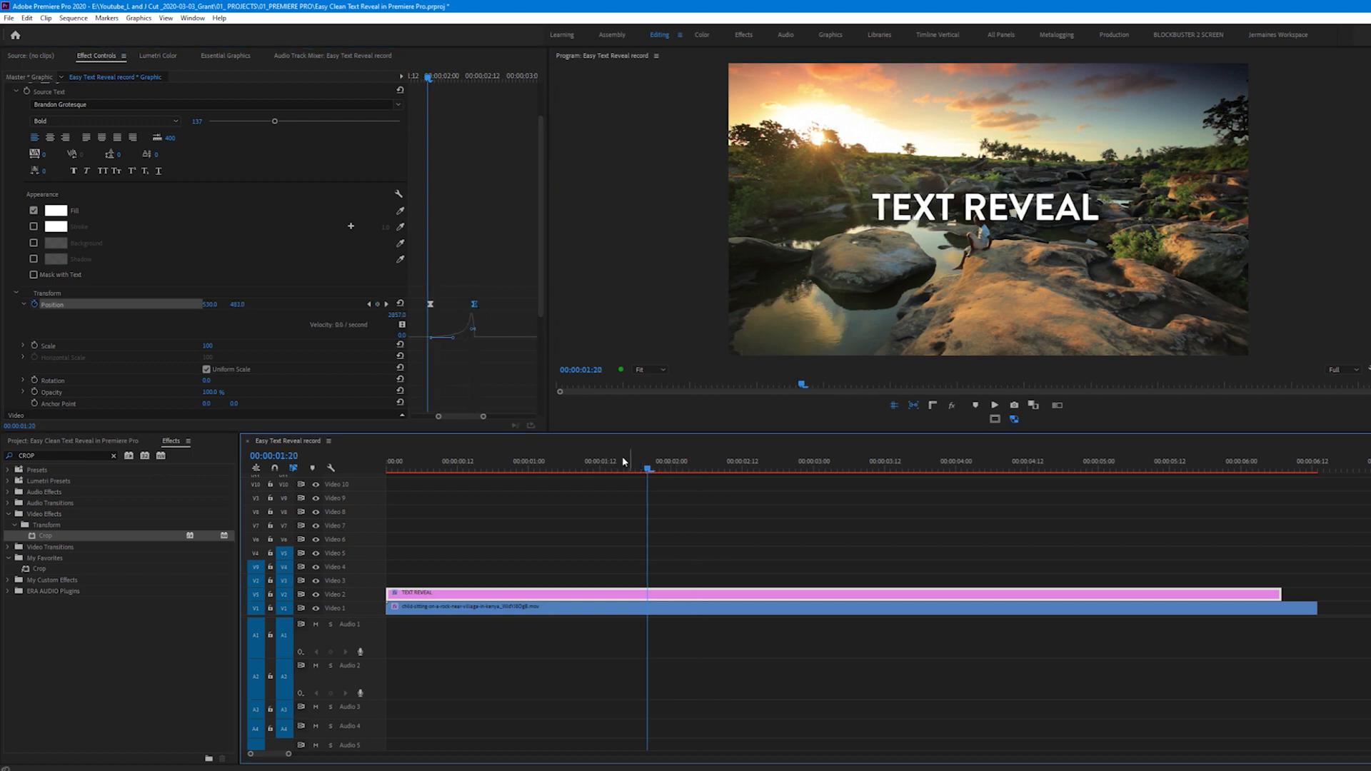
{"action": "left_click", "coordinate": [818, 461]}
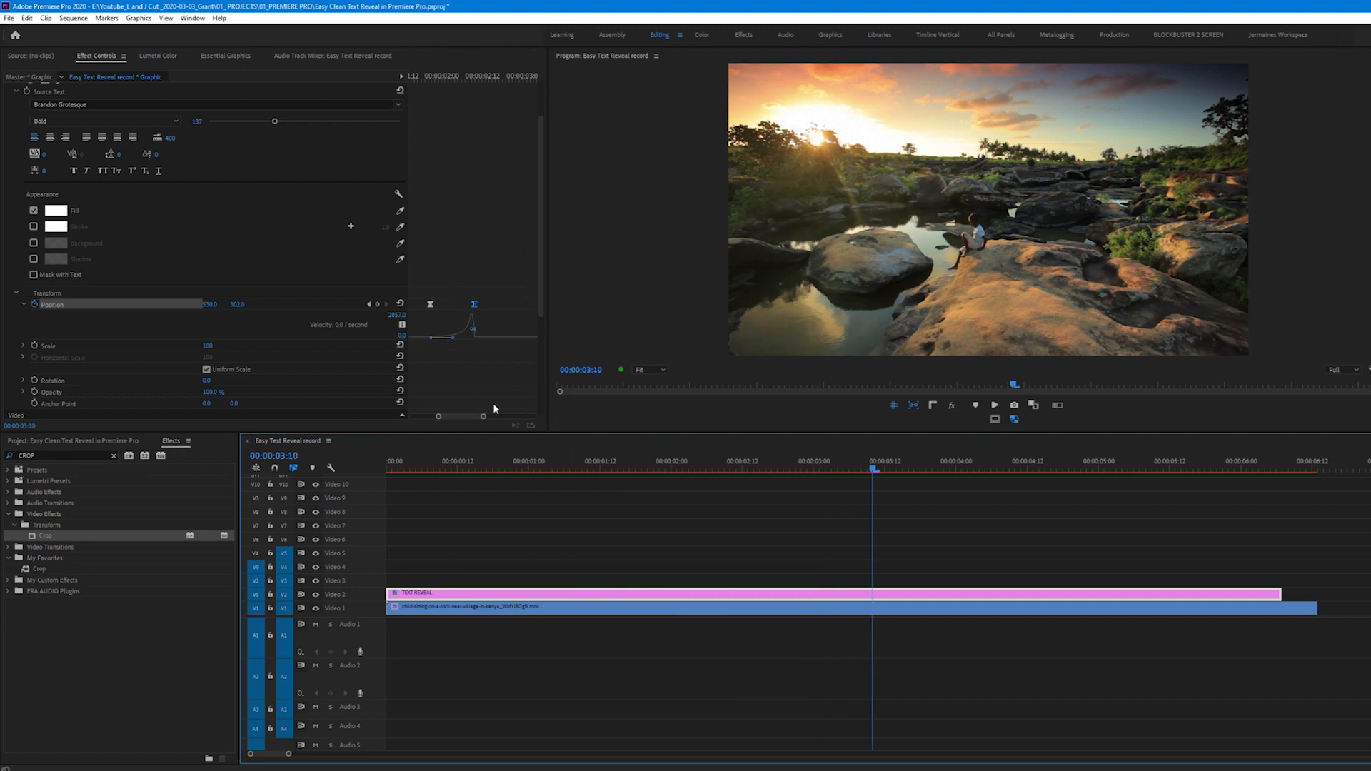
{"action": "mouse_move", "coordinate": [379, 316]}
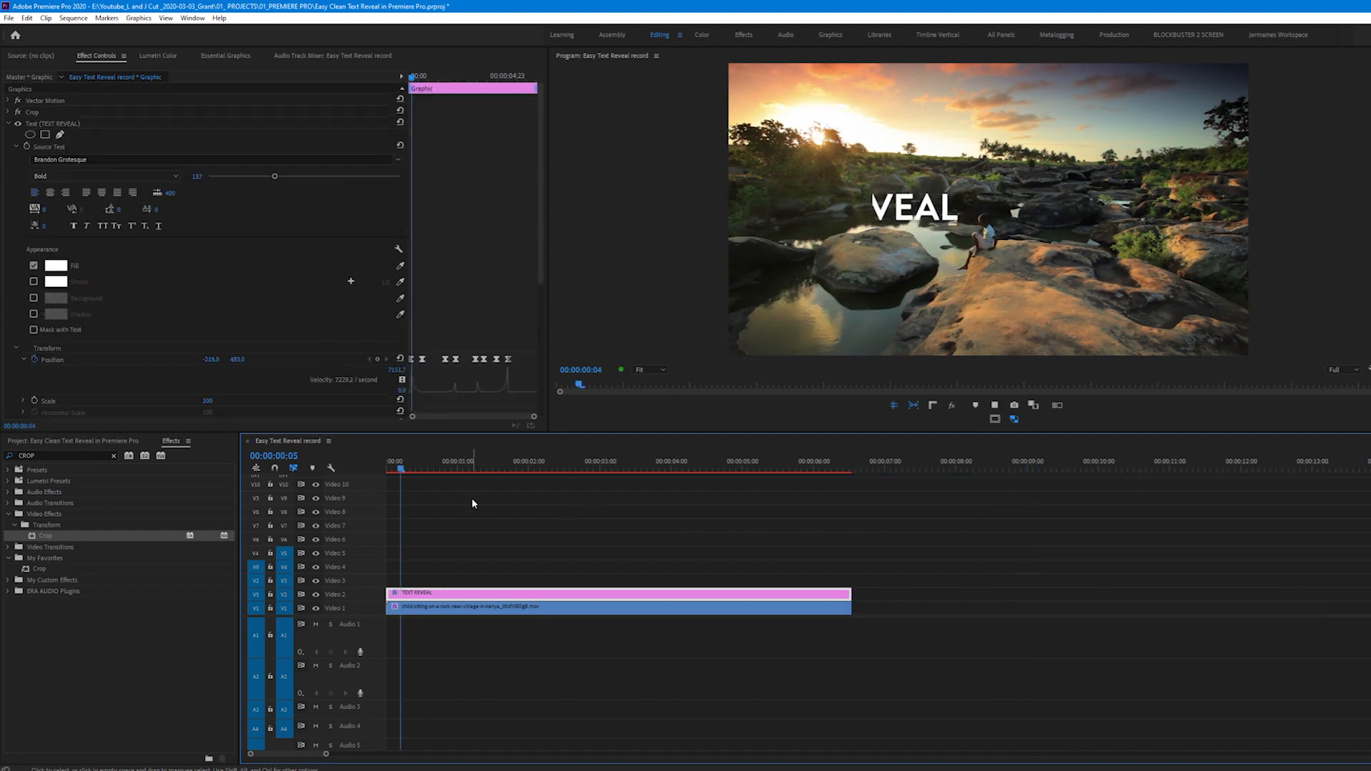
- Move the playhead mid-clip to check the title resting centred
{"action": "left_click", "coordinate": [542, 470]}
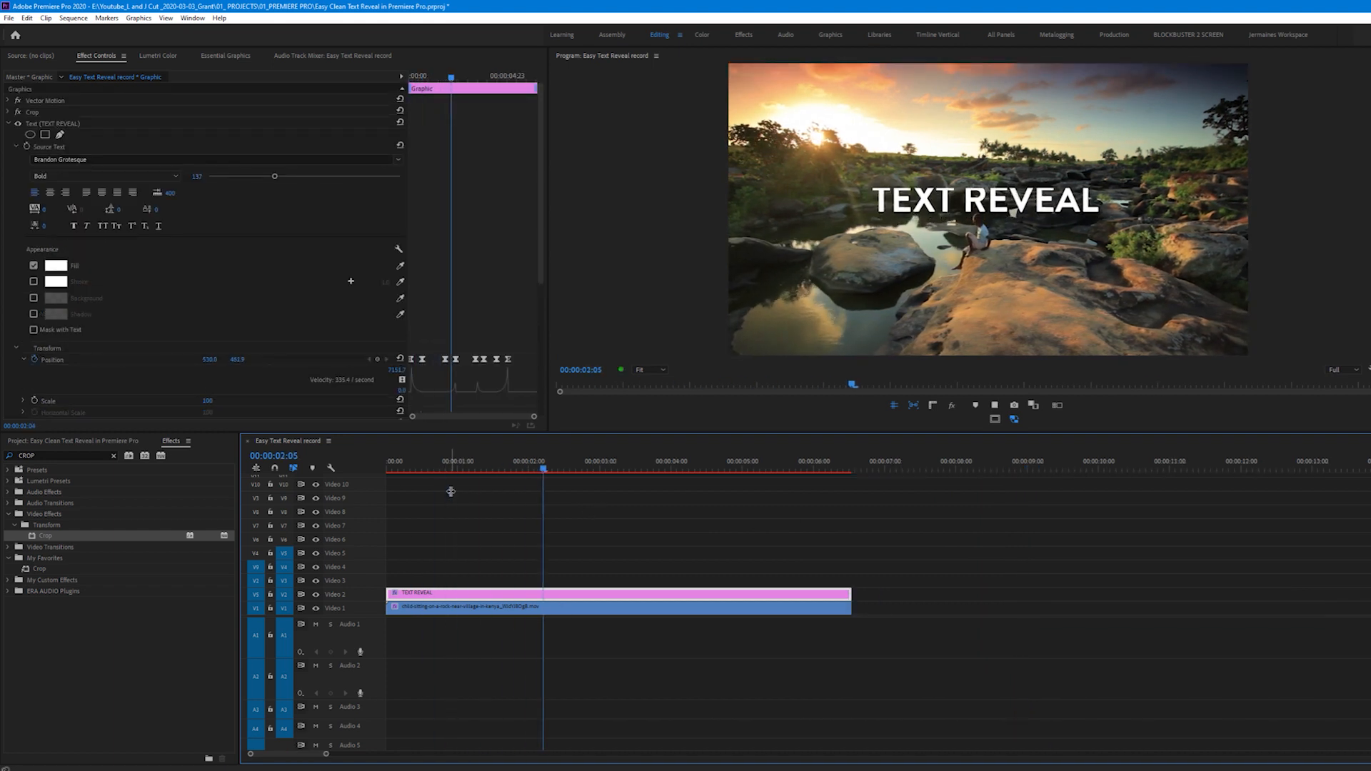